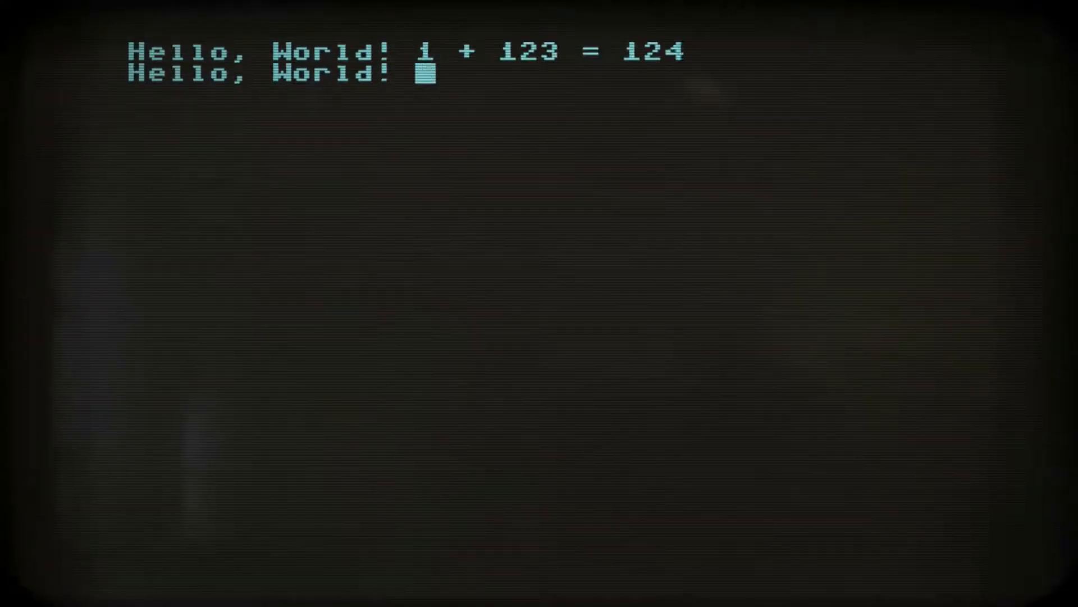
Enter '124 + 123 =' on the retro terminal to continue the addition demo.
type("124 + 123 =")
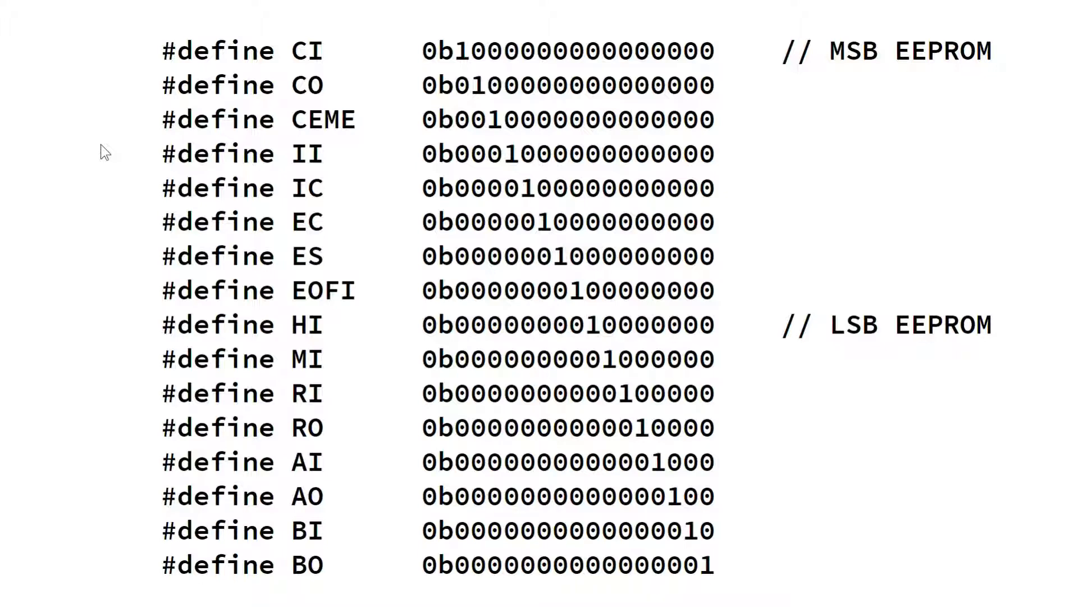
mouse_move(386, 54)
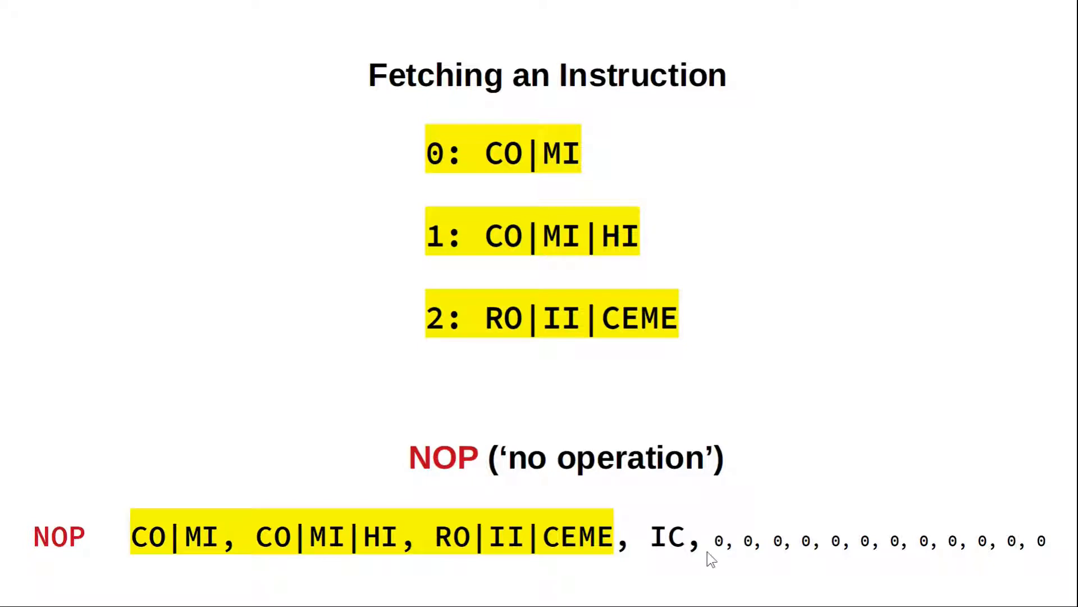
mouse_move(715, 511)
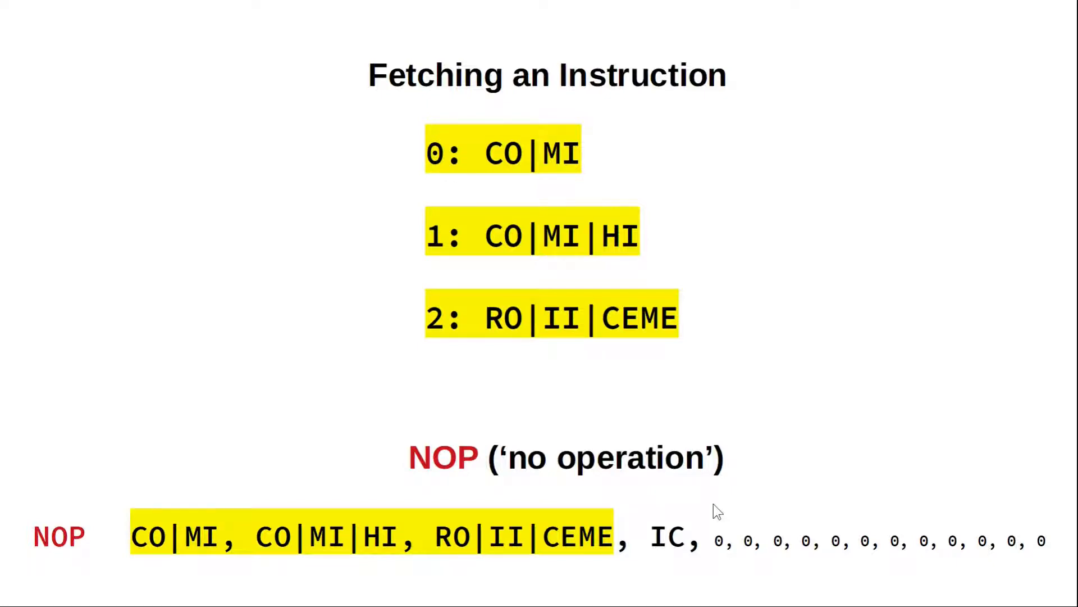
key("right")
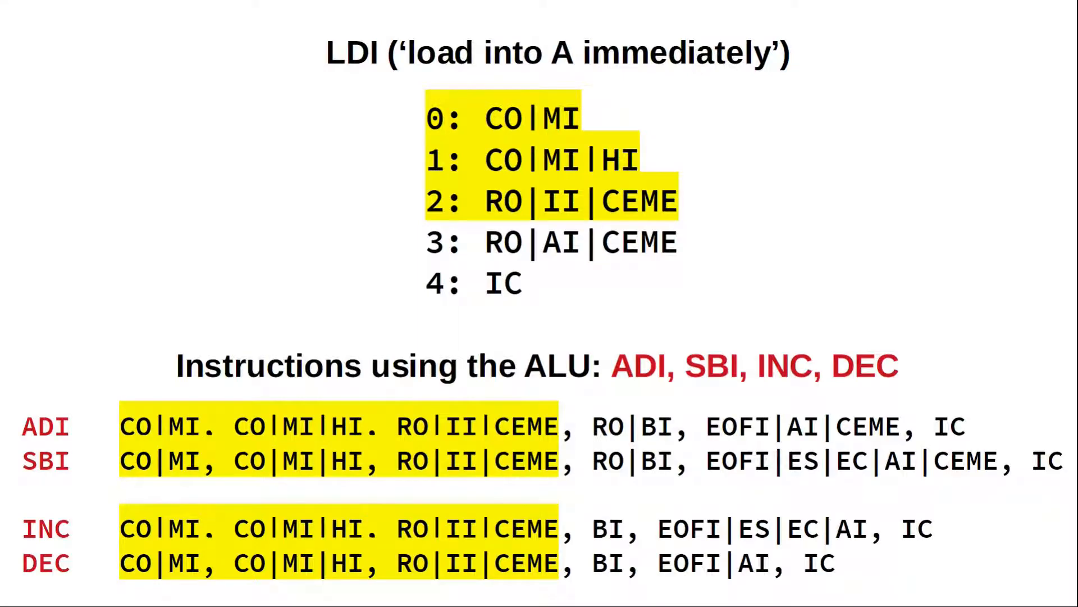